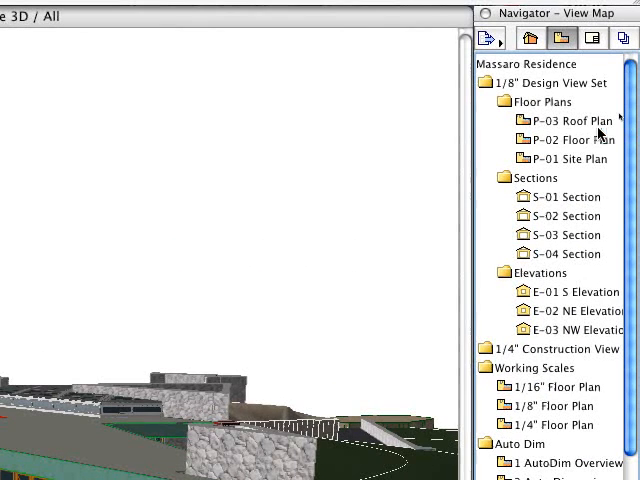
# - Open the Massaro Residence P-02 Floor Plan view, then show the Layout Book in the Navigator
pyautogui.click(565, 140)
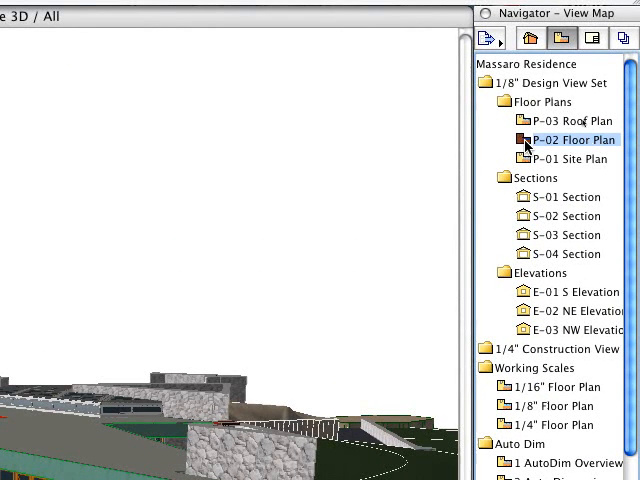
pyautogui.doubleClick(571, 139)
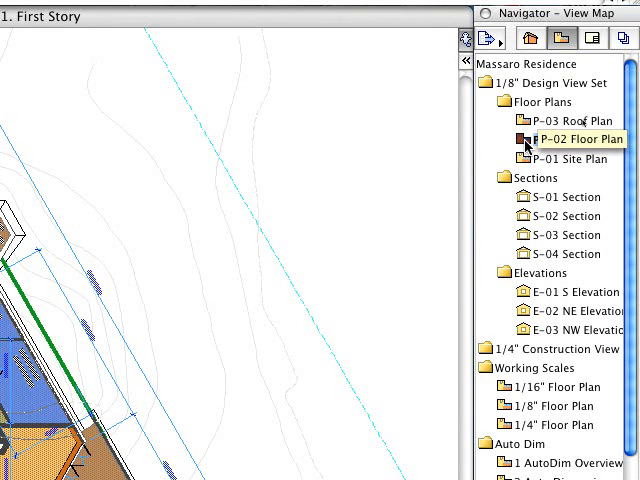
pyautogui.doubleClick(572, 138)
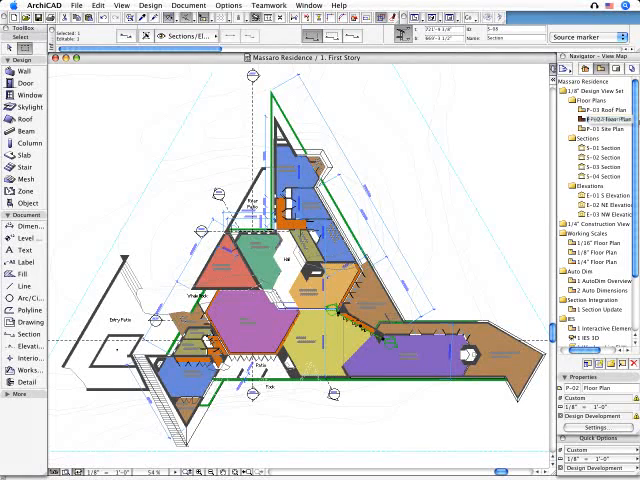
pyautogui.click(600, 120)
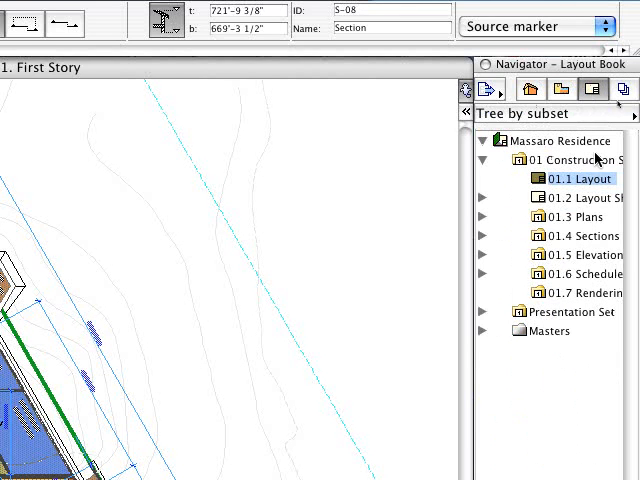
# - Open layout 01.1 and drag the P-02 Floor Plan view onto the sheet
pyautogui.doubleClick(573, 178)
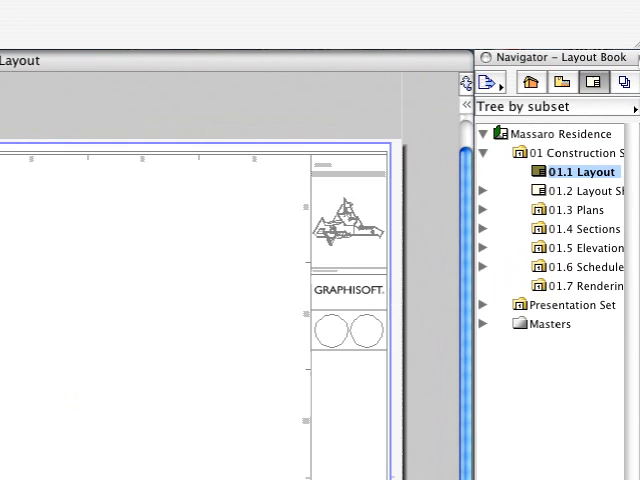
pyautogui.click(563, 82)
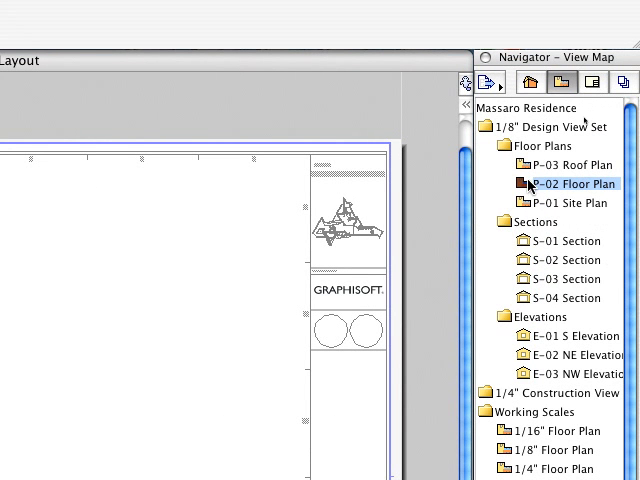
pyautogui.doubleClick(575, 183)
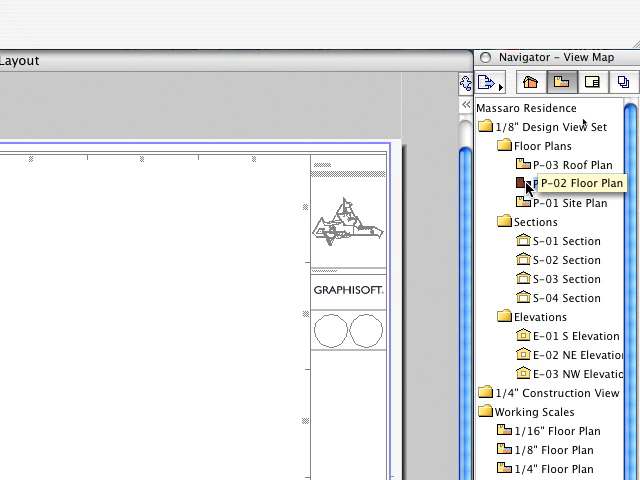
pyautogui.click(566, 202)
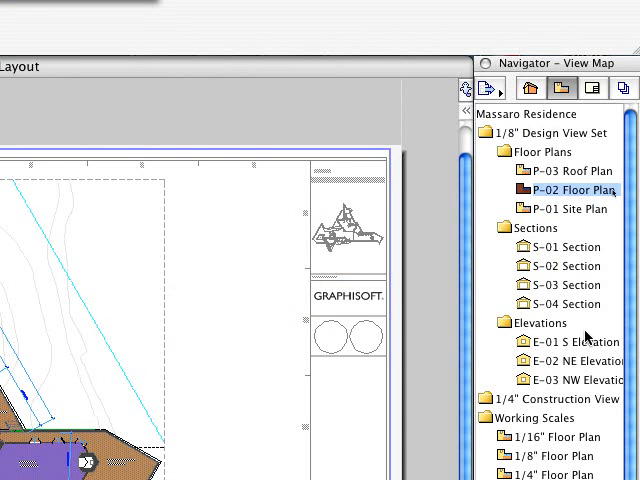
# - Place the E-01 S Elevation below the floor plan, resized to match the plan's width
pyautogui.click(577, 341)
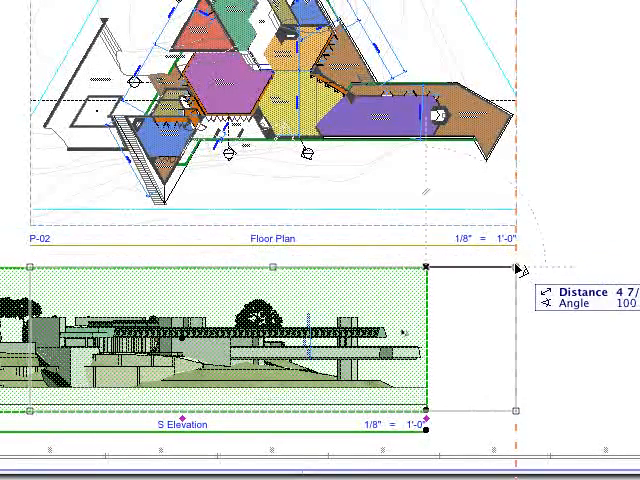
pyautogui.moveTo(522, 270); pyautogui.dragTo(510, 277)
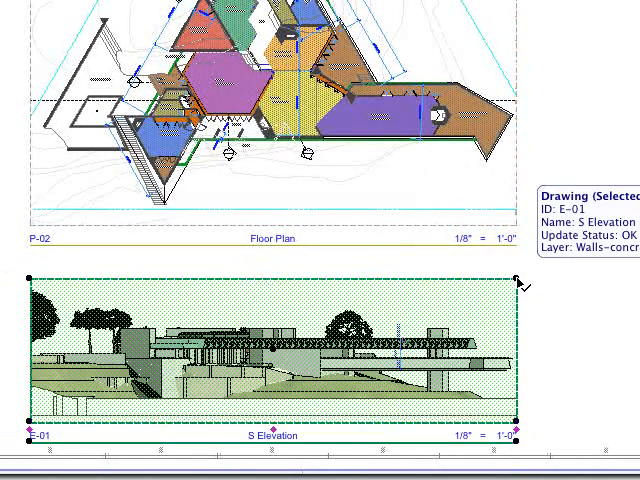
pyautogui.click(535, 282)
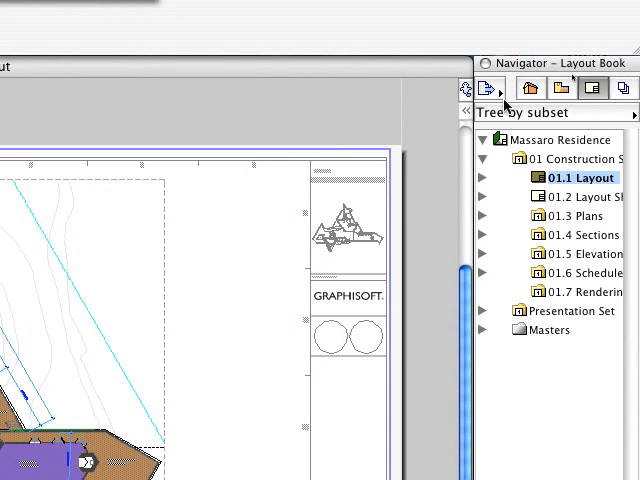
# - Open the Organizer and select the 01.1 P-03 Roof Plan and 01.2 P-02 Floor Plan layouts
pyautogui.click(484, 89)
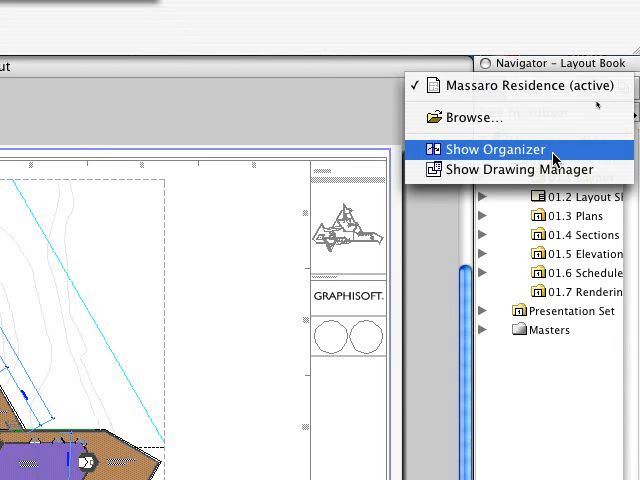
pyautogui.click(494, 149)
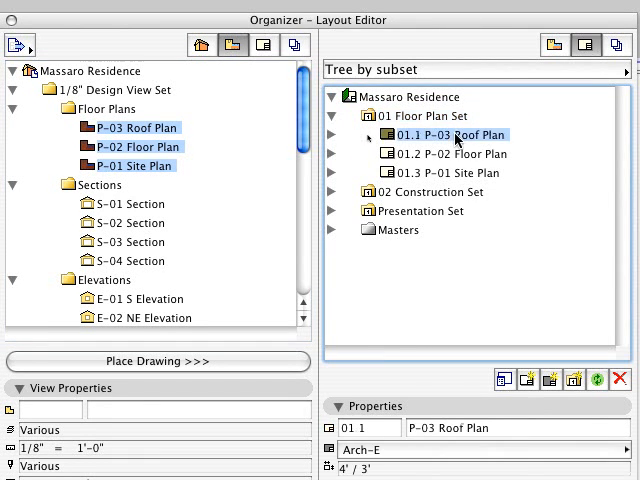
pyautogui.click(449, 153)
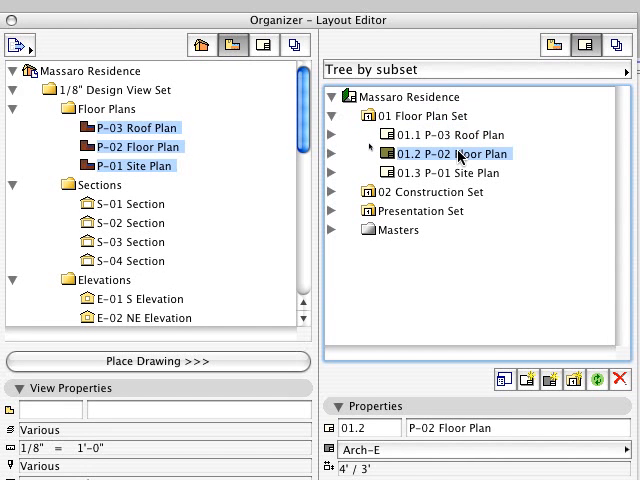
pyautogui.click(450, 172)
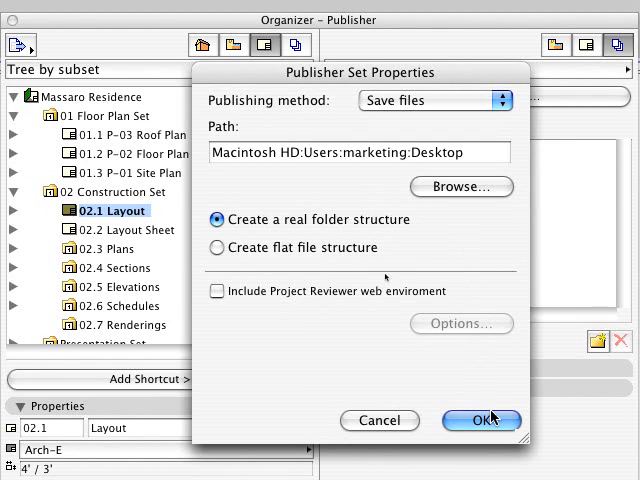
# - Save published files to the Desktop and add 02.4 Sections to the DWG Drawings set
pyautogui.click(481, 420)
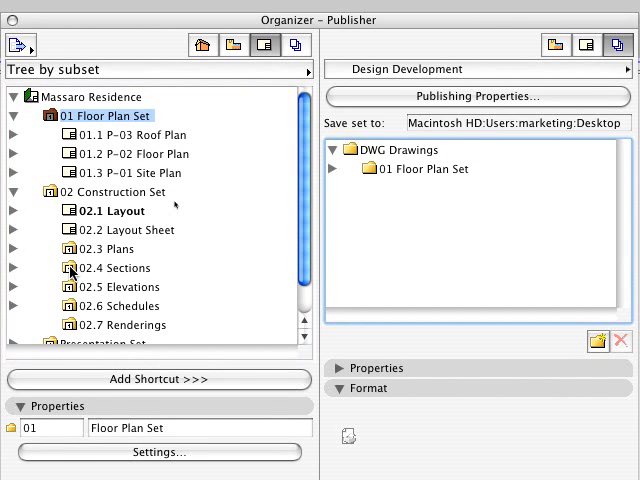
pyautogui.click(117, 268)
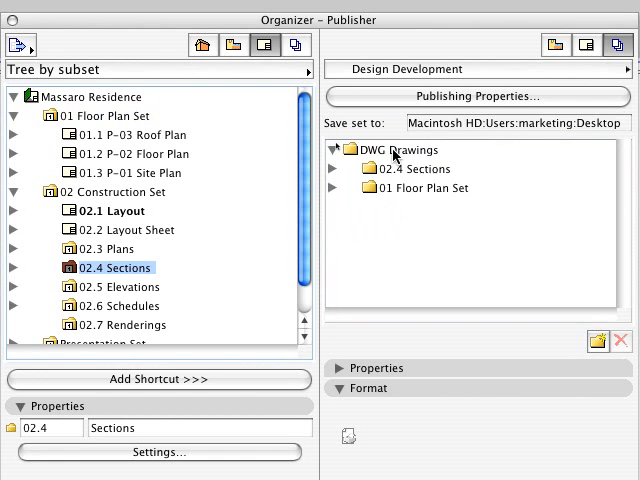
pyautogui.click(107, 287)
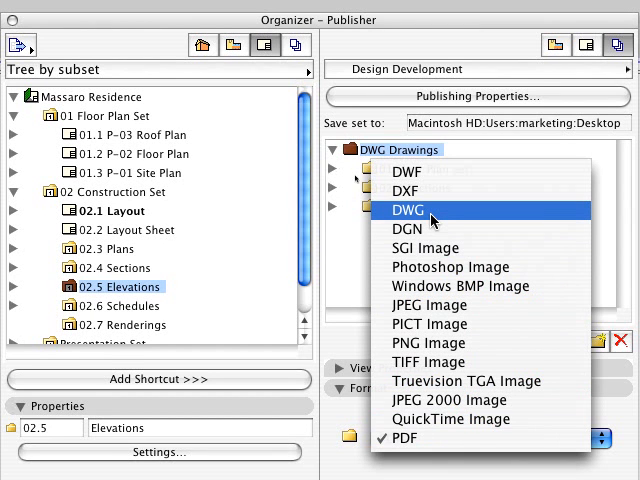
pyautogui.moveTo(445, 218)
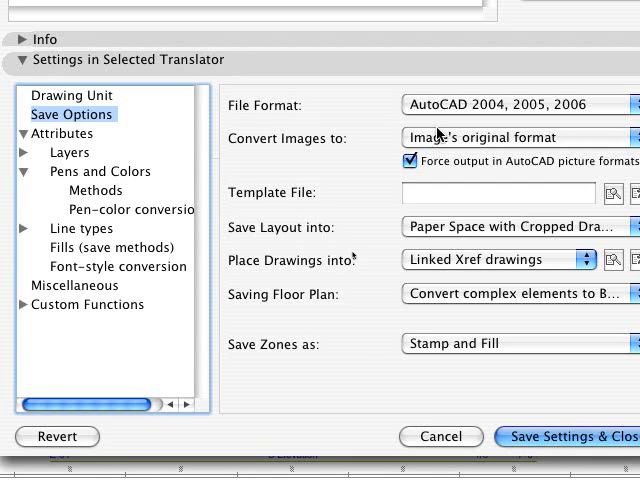
# - Add 02.5 Elevations with DWG output format, keeping drawings placed as linked Xrefs
pyautogui.click(515, 105)
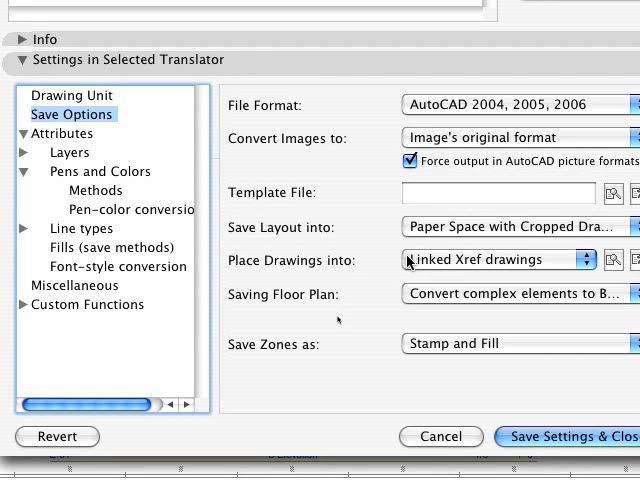
pyautogui.click(497, 260)
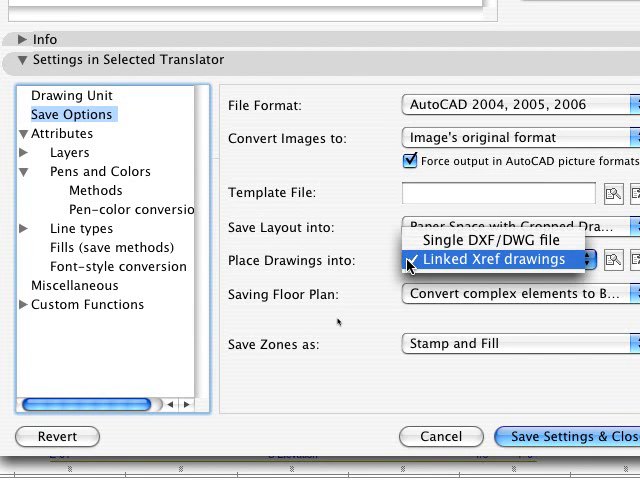
pyautogui.click(498, 259)
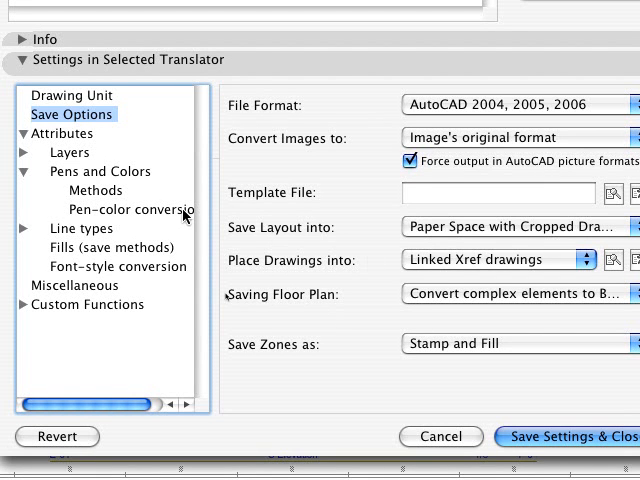
# - Enable Convert Labels to Leaders in the DWG translator and save its settings
pyautogui.click(130, 209)
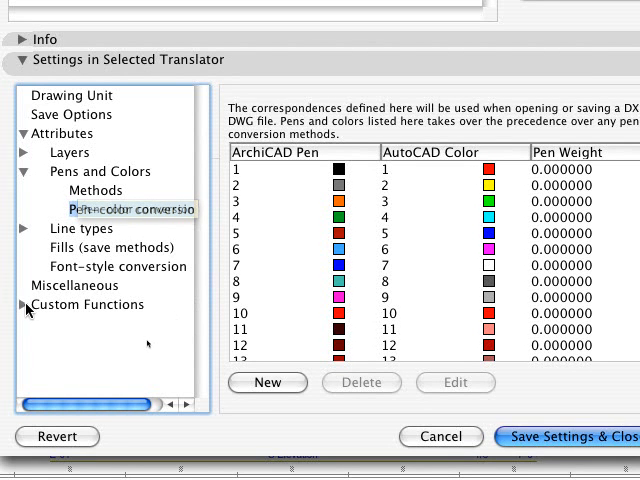
pyautogui.click(26, 304)
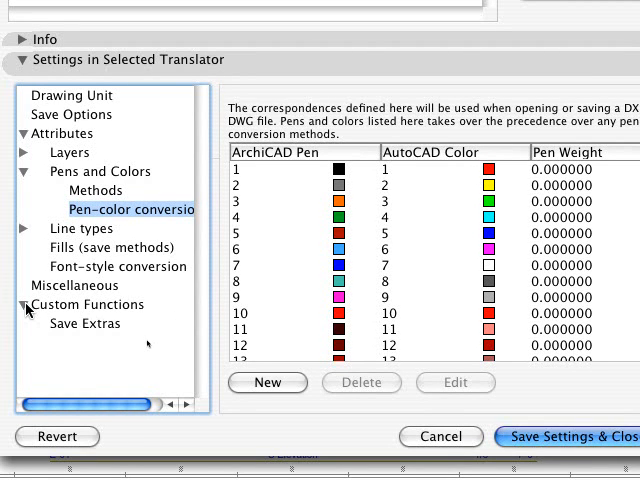
pyautogui.click(83, 323)
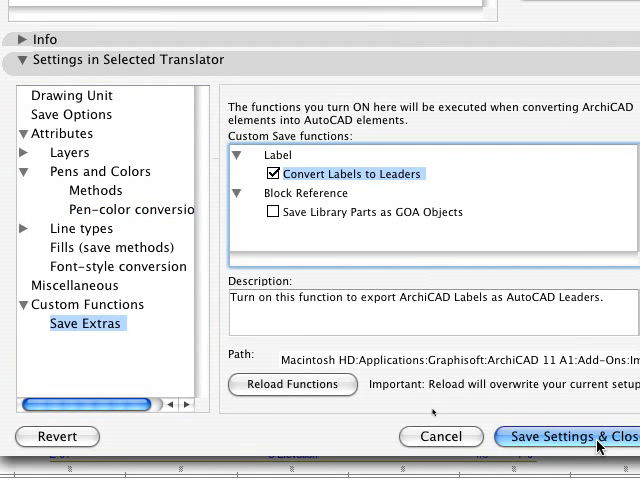
pyautogui.click(570, 436)
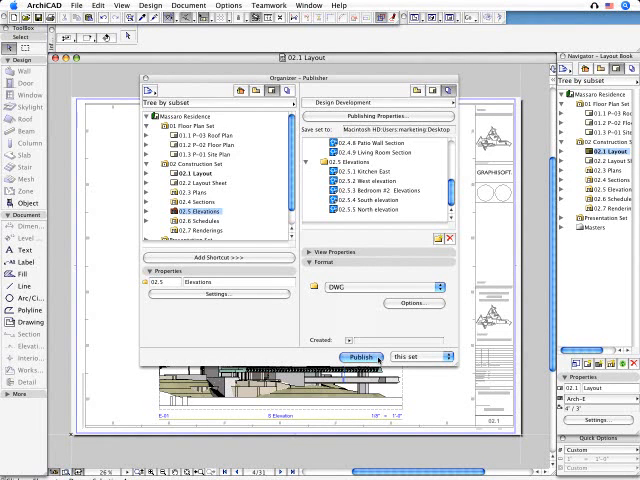
# - Publish the DWG Drawings set and close the report once every item shows Saved
pyautogui.click(357, 357)
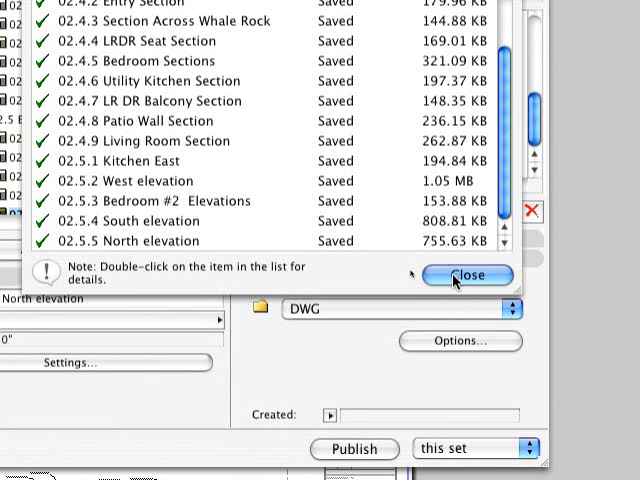
pyautogui.click(470, 275)
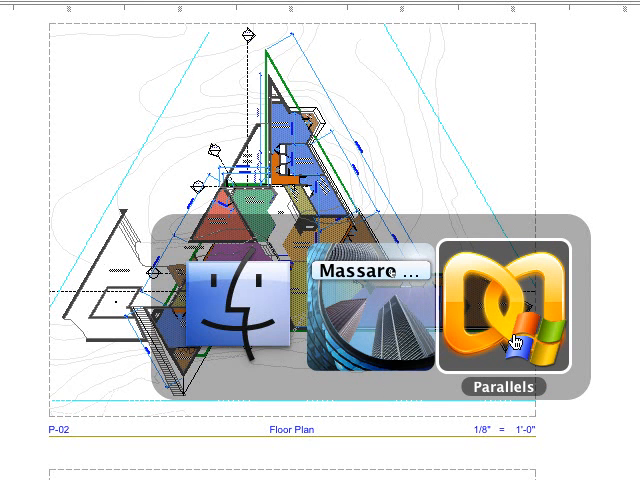
# - Switch to Windows XP in Parallels and open 01.2 P-02 Floor Plan.dwg in AutoCAD 2007
pyautogui.click(507, 310)
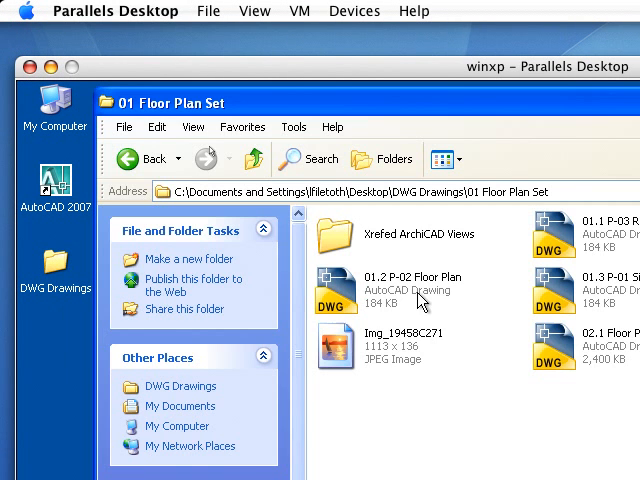
pyautogui.doubleClick(346, 290)
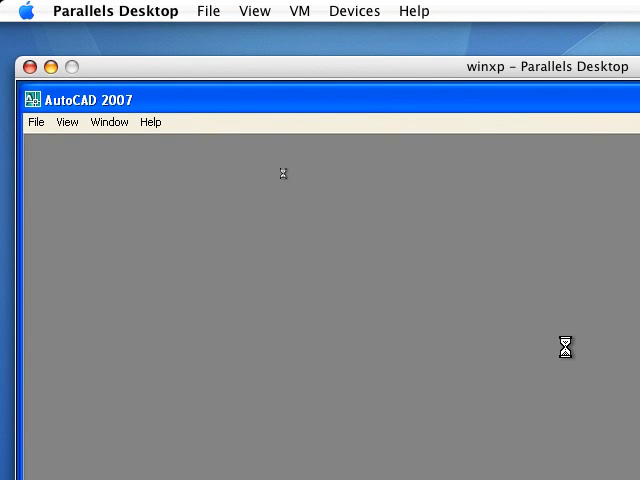